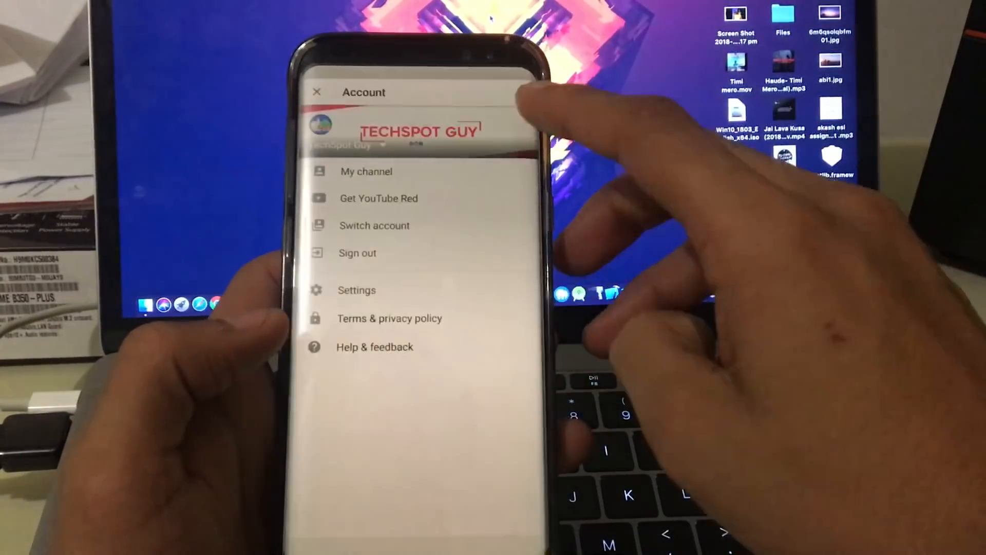
- Reveal the app drawer list showing the modded YouTube beside the Play Store YouTube
click(357, 289)
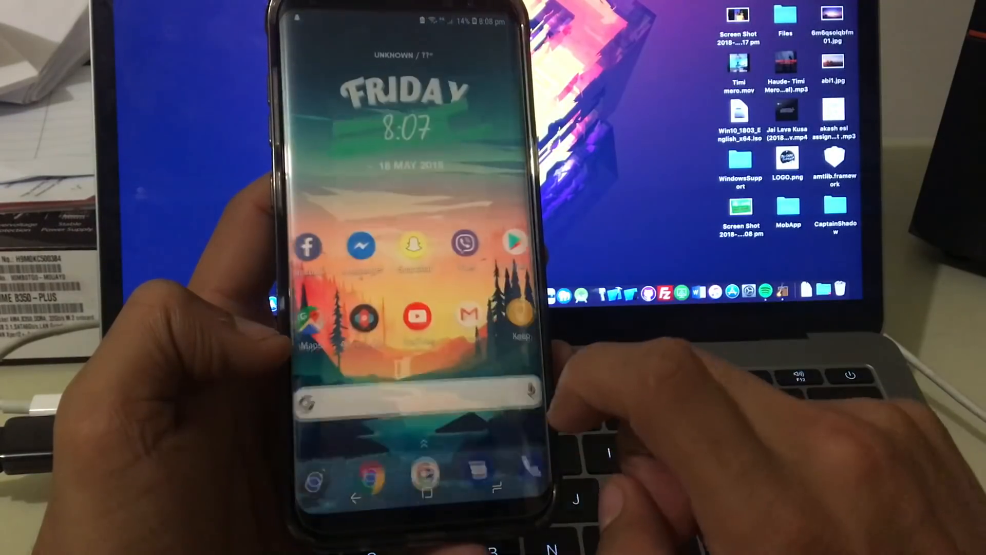
scroll(up, 3)
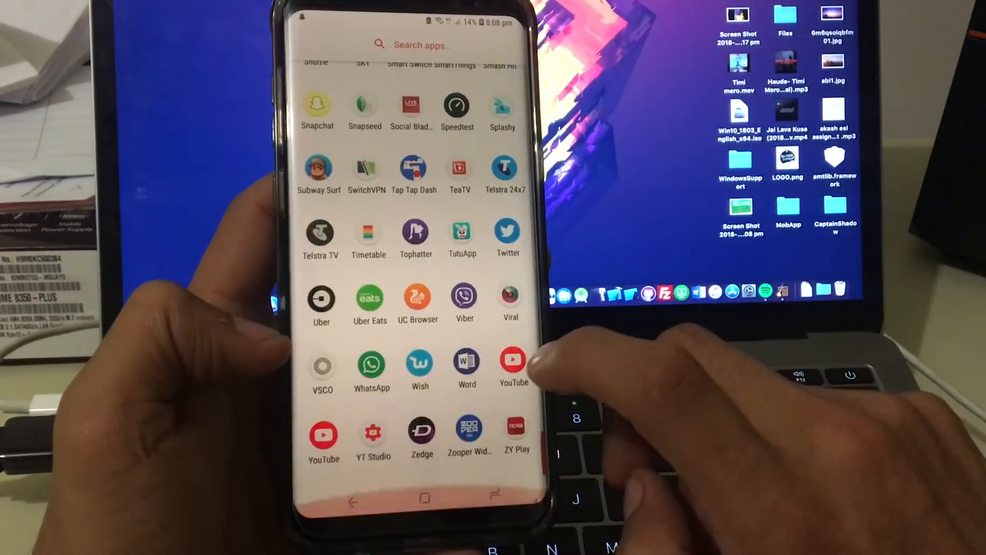